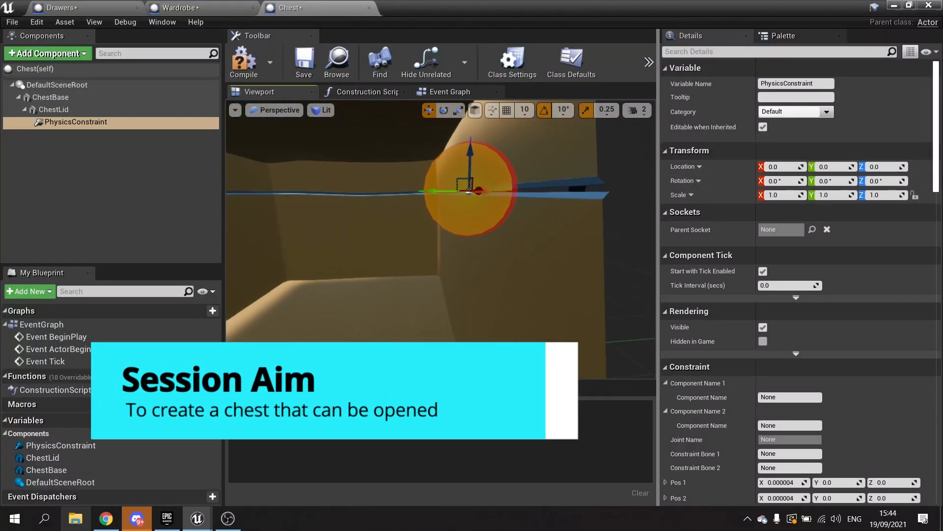
Scroll the Content Browser to bring the project's Content folder assets into view.
{"action": "scroll", "scroll_direction": "down", "scroll_amount": 3}
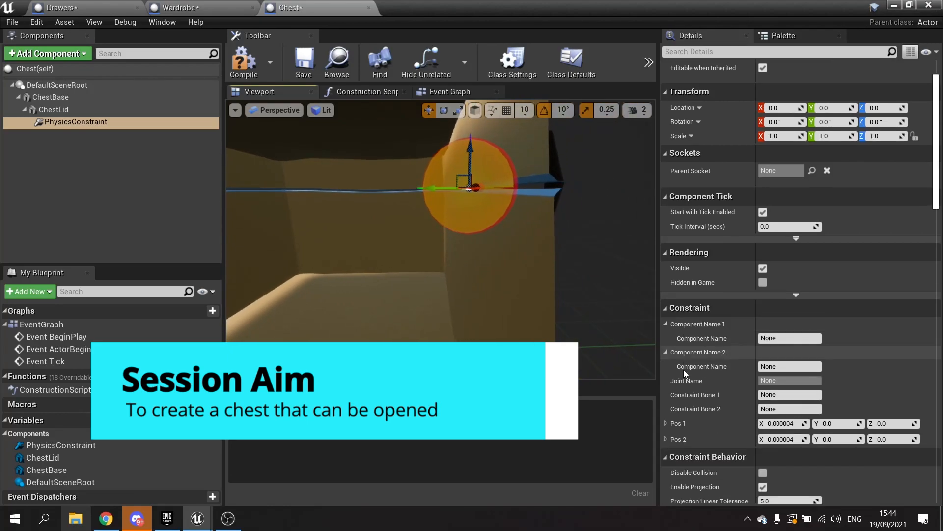
{"action": "scroll", "scroll_direction": "down", "scroll_amount": 3}
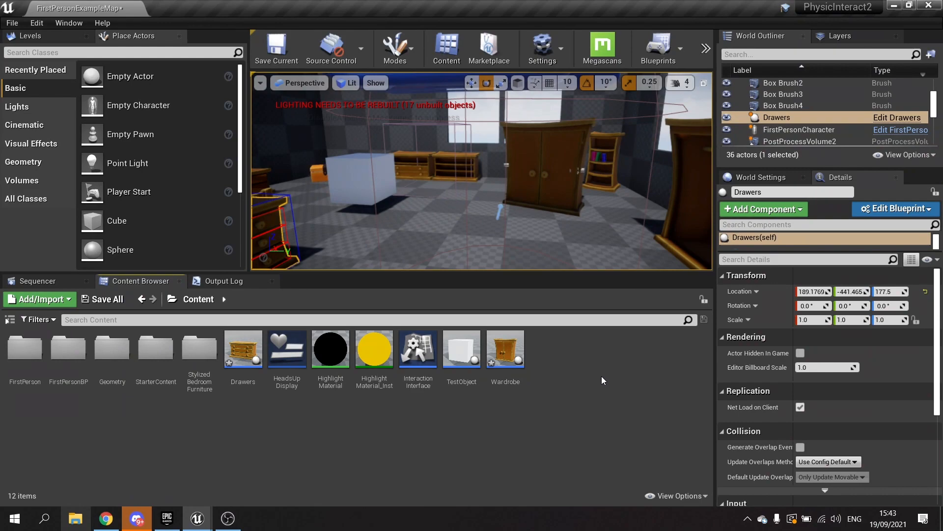
Create a Chest blueprint class with a static mesh component using SM_Blue_Chest as the base.
{"action": "left_click", "coordinate": [38, 298]}
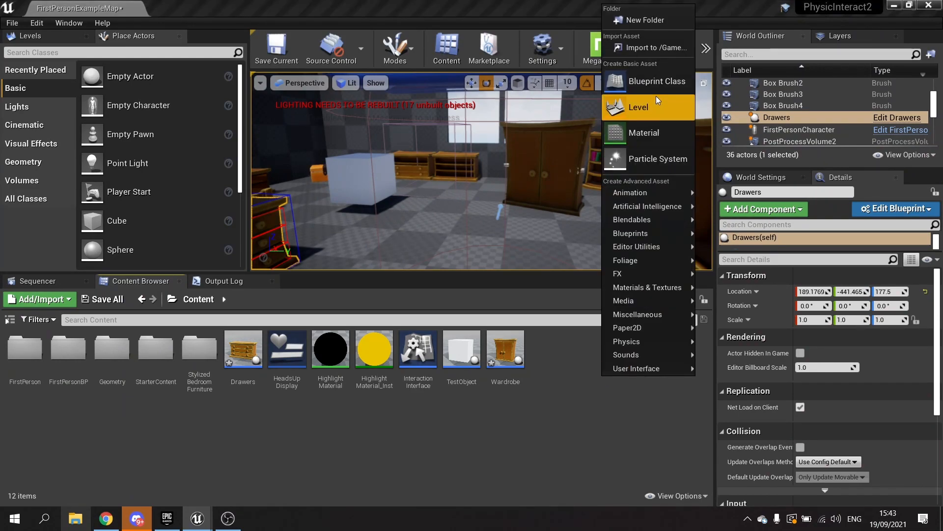
{"action": "left_click", "coordinate": [659, 81]}
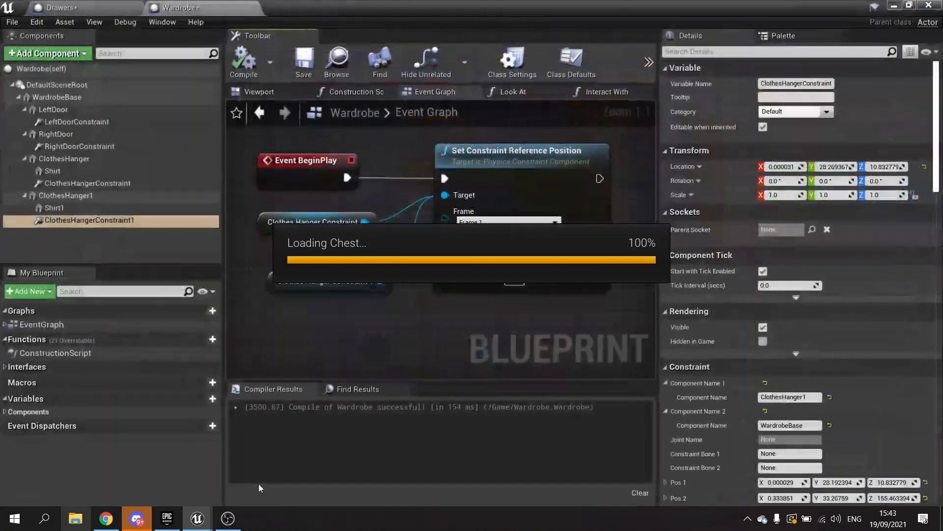
{"action": "left_click", "coordinate": [44, 53]}
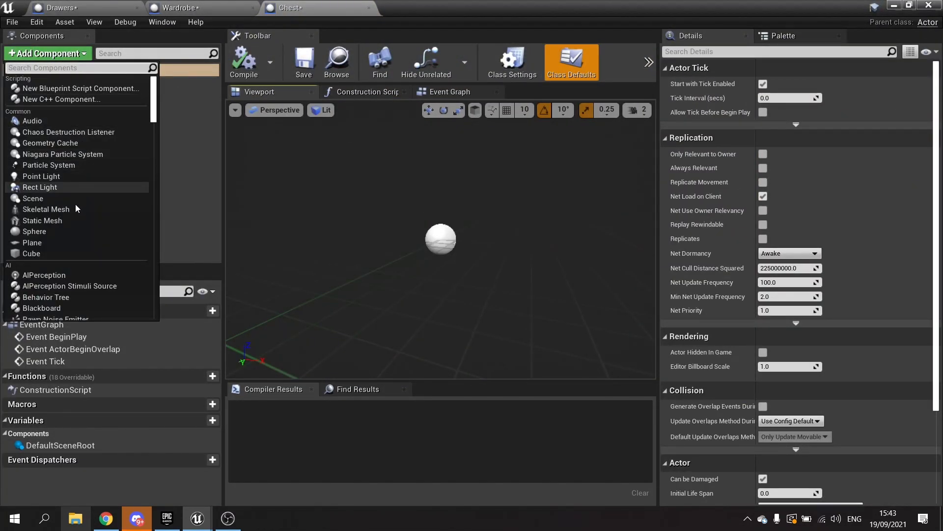
{"action": "left_click", "coordinate": [43, 220]}
{"action": "type", "text": "ChestBase"}
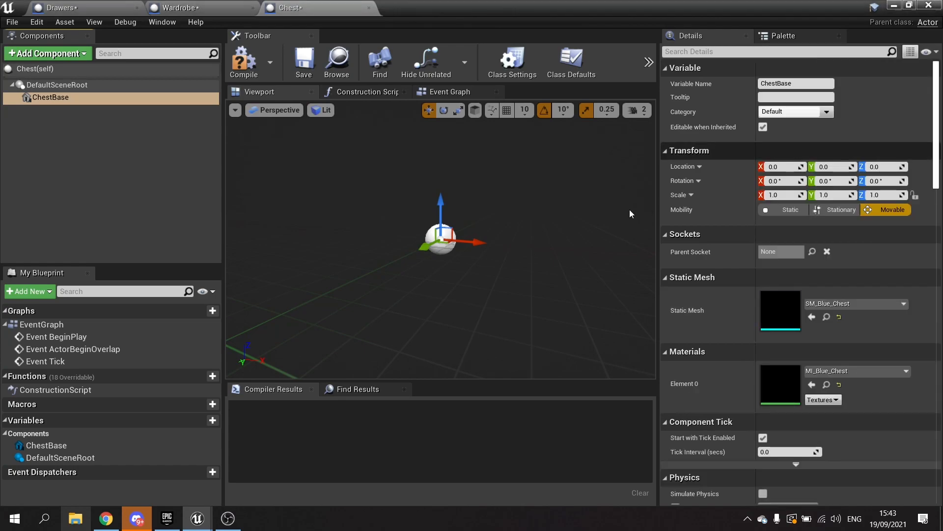
Duplicate the base mesh as ChestLid with SM_Blue_Chest_Lid raised above the base.
{"action": "left_click", "coordinate": [244, 63]}
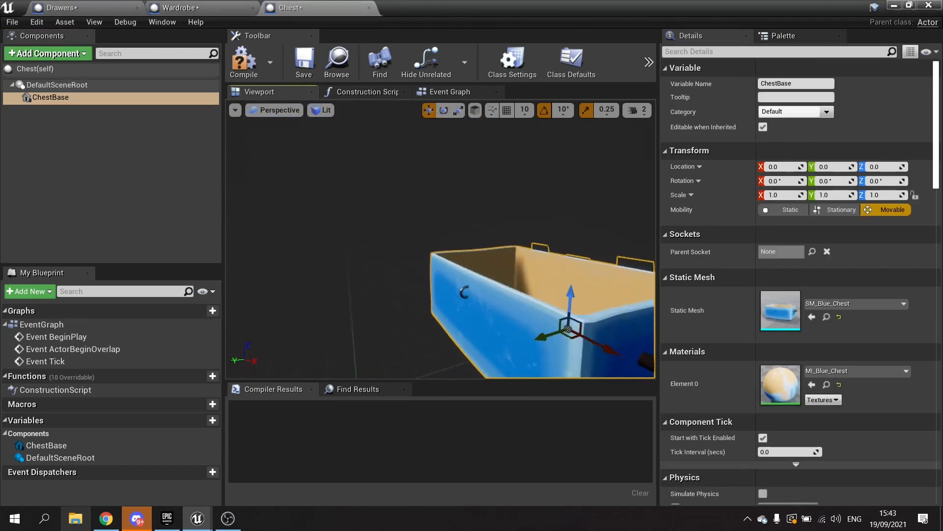
{"action": "mouse_move", "coordinate": [66, 102]}
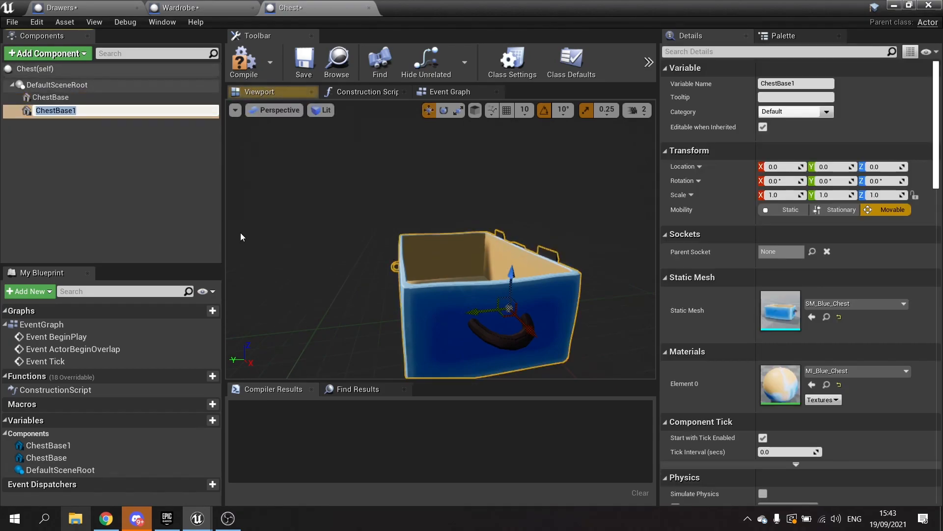
{"action": "type", "text": "ChestLid"}
{"action": "type", "text": "con"}
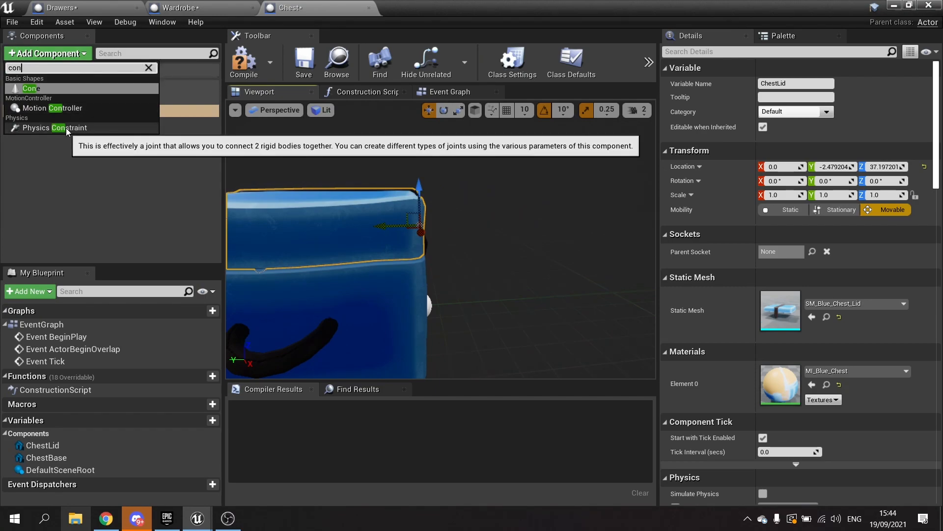
Add a PhysicsConstraint under ChestLid and position it on the lid's hinge edge.
{"action": "left_click", "coordinate": [53, 128]}
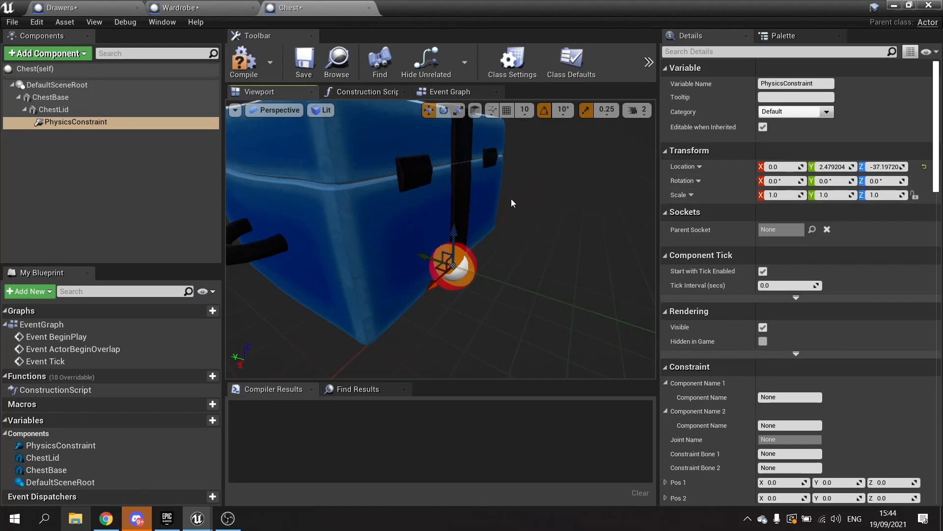
{"action": "mouse_move", "coordinate": [484, 229]}
{"action": "type", "text": "0"}
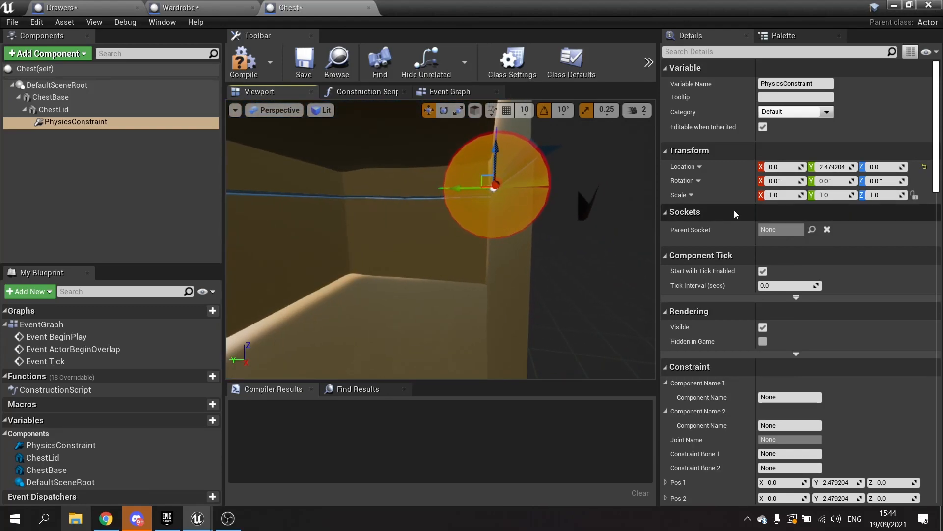
{"action": "left_click_drag", "start_coordinate": [463, 188], "coordinate": [463, 188]}
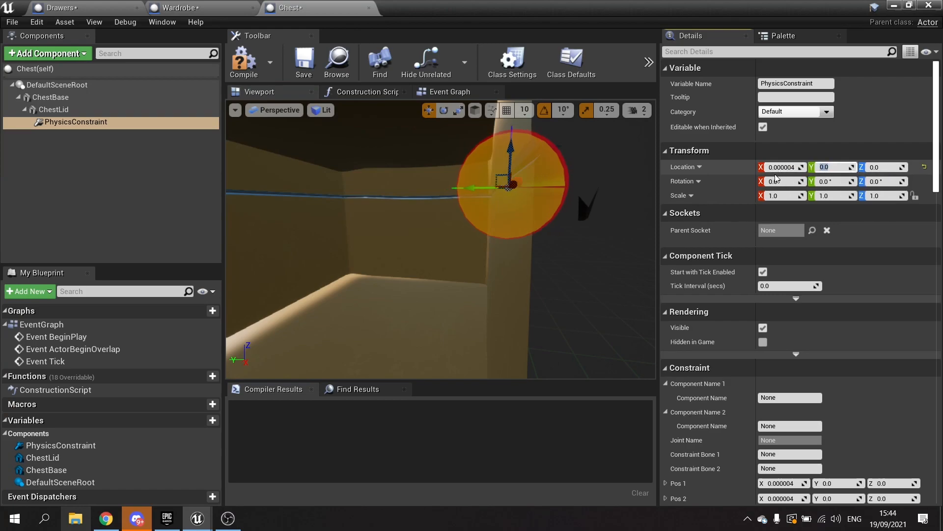
{"action": "triple_click", "coordinate": [784, 167]}
{"action": "type", "text": "0"}
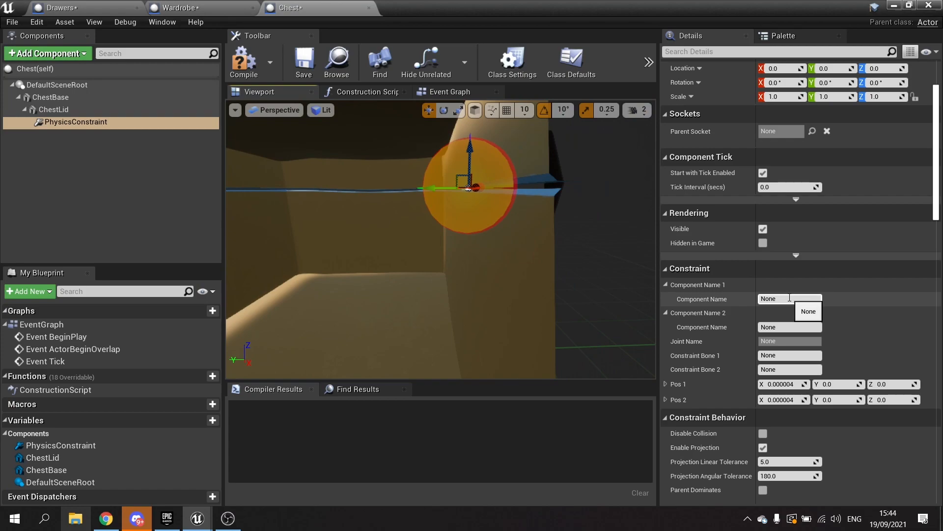
Set the constraint's Component Name 1 to ChestLid and Component Name 2 to ChestBase.
{"action": "type", "text": "Ches"}
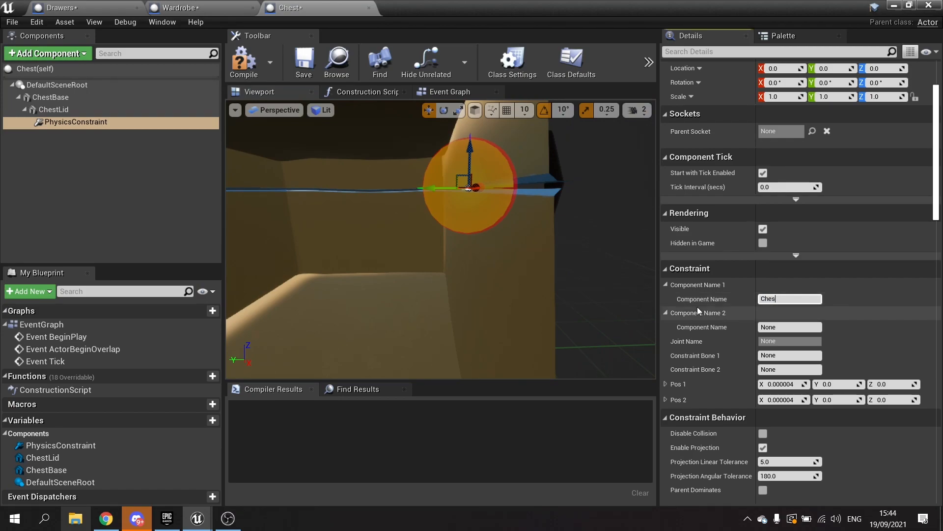
{"action": "type", "text": "ChestLid"}
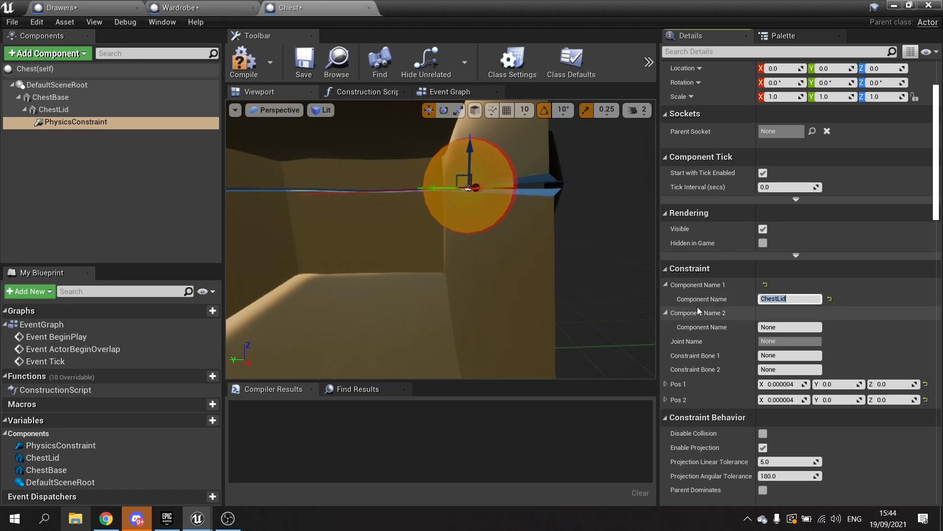
{"action": "left_click", "coordinate": [789, 326]}
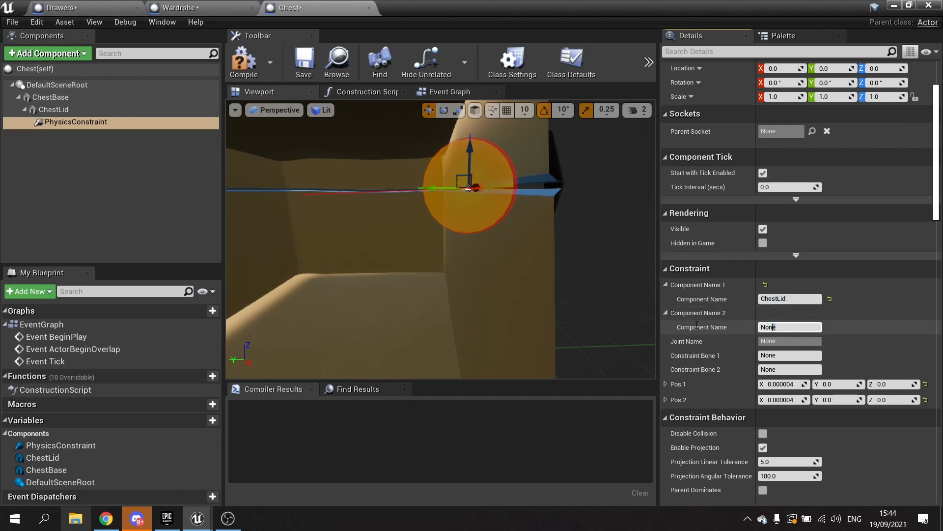
{"action": "type", "text": "ChestBase"}
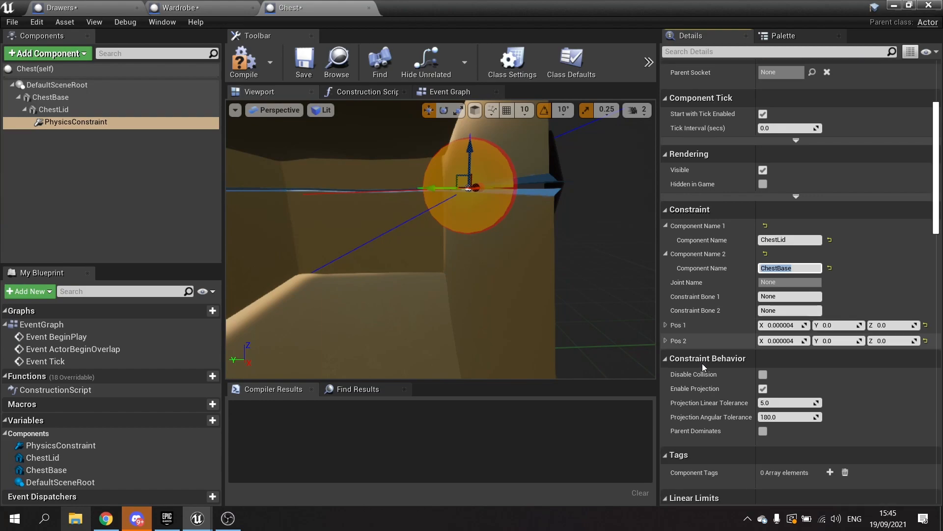
Disable collision between lid and base and lock Swing 1 and Swing 2 motions.
{"action": "scroll", "scroll_direction": "down", "scroll_amount": 3}
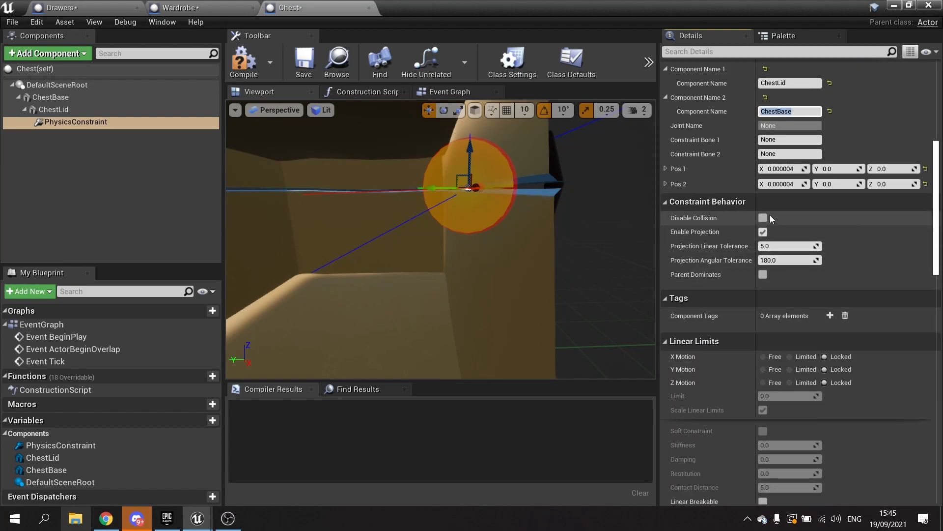
{"action": "left_click", "coordinate": [762, 217]}
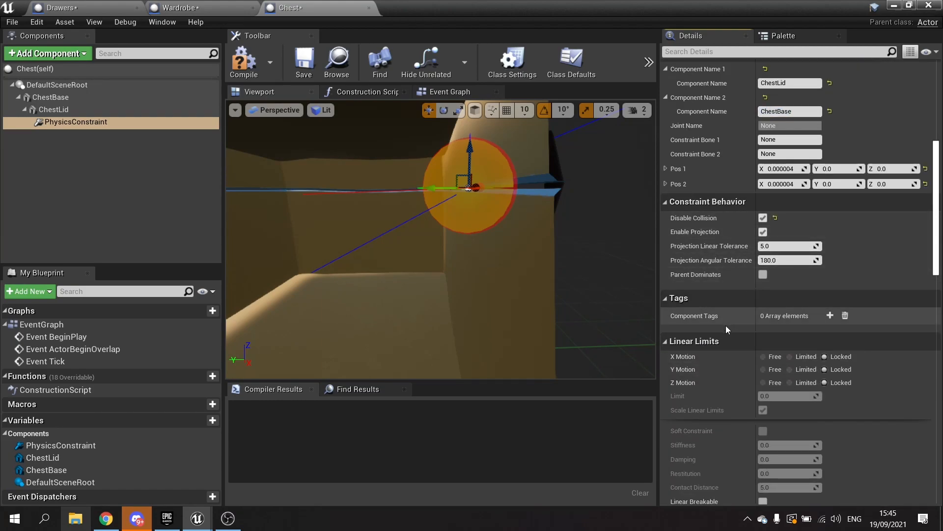
{"action": "scroll", "scroll_direction": "down", "scroll_amount": 3}
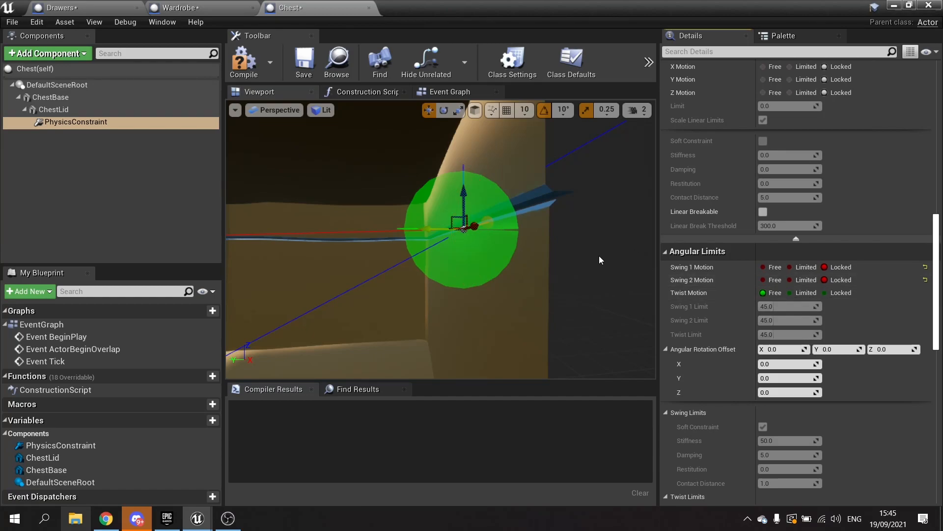
Limit the twist motion to 60 degrees with Angular Rotation Offset X at -60.
{"action": "left_click", "coordinate": [805, 293]}
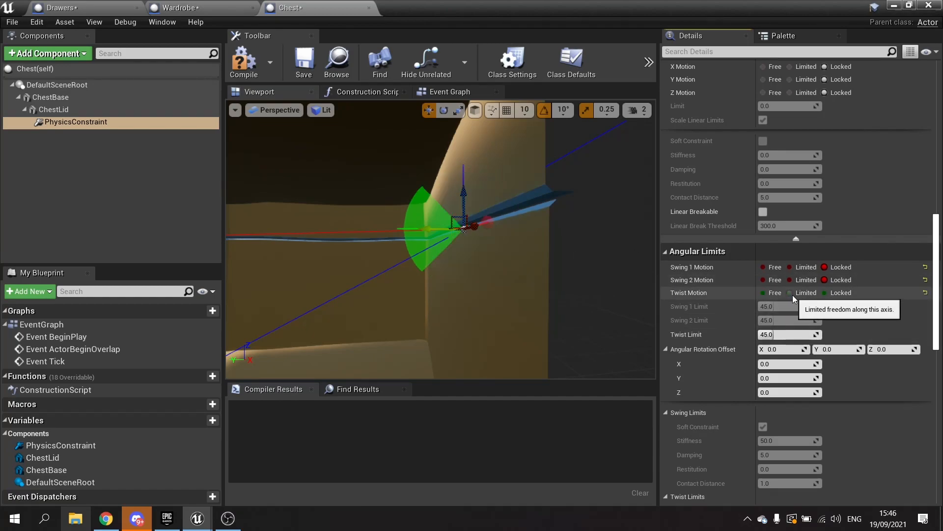
{"action": "left_click", "coordinate": [763, 293]}
{"action": "type", "text": "60"}
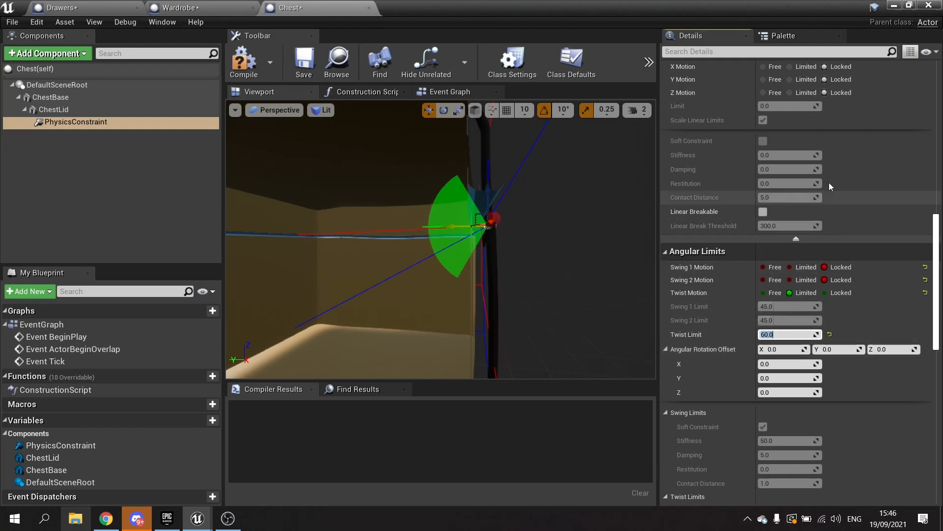
{"action": "mouse_move", "coordinate": [836, 349]}
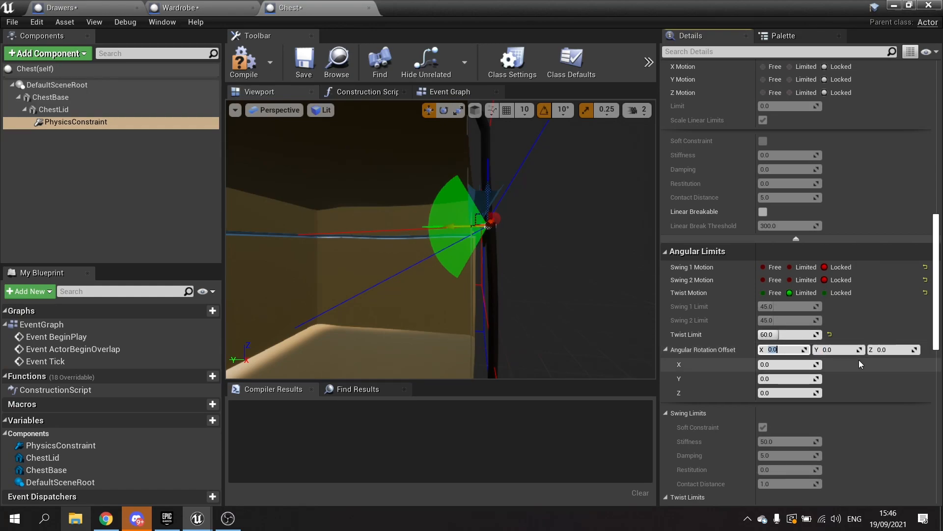
{"action": "type", "text": "60.0"}
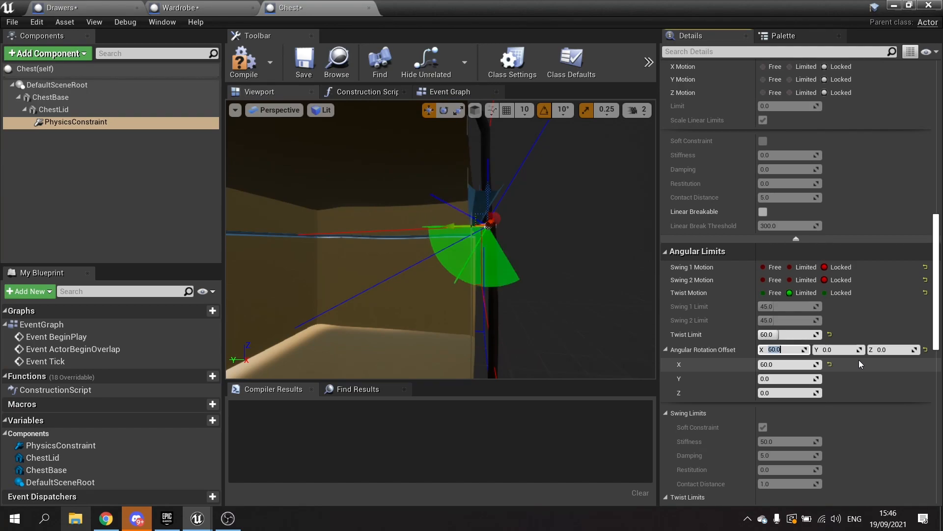
{"action": "type", "text": "-60.0"}
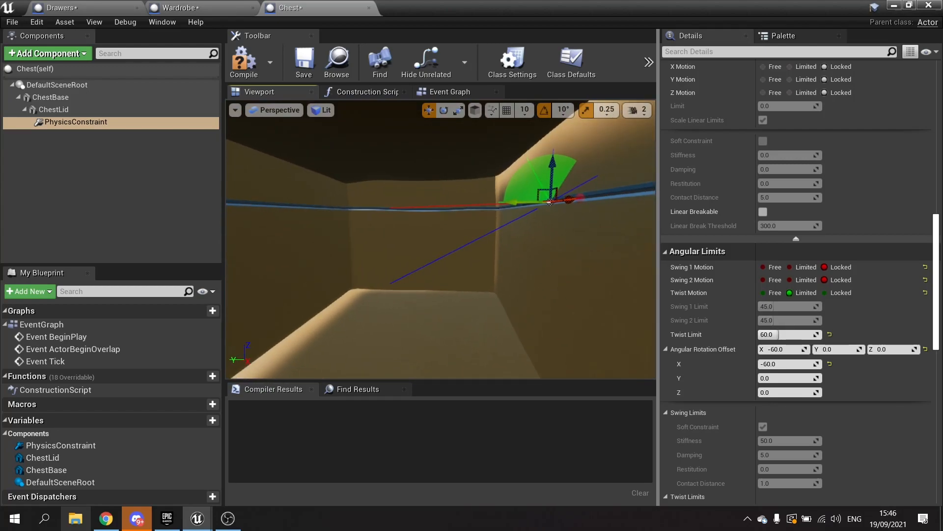
{"action": "left_click", "coordinate": [53, 109]}
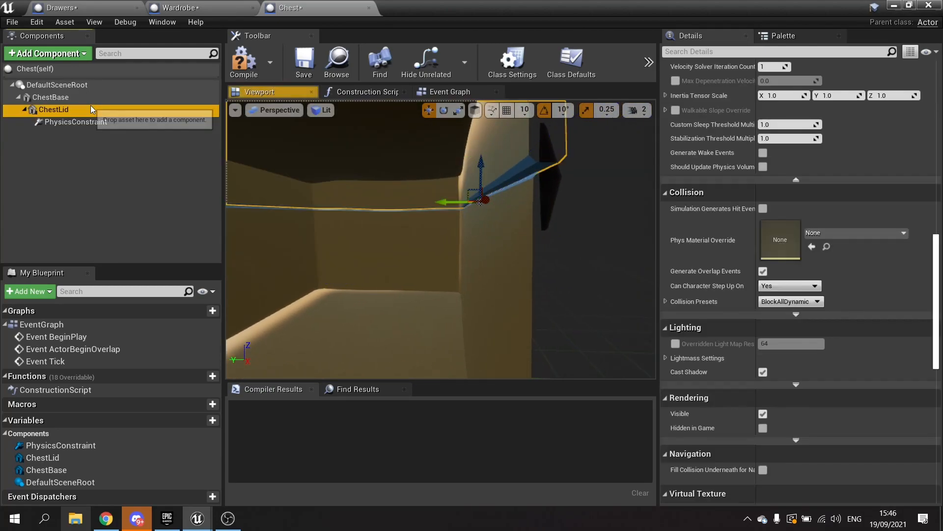
Add InteractionInterface to the Chest blueprint's implemented interfaces in Class Settings.
{"action": "scroll", "scroll_direction": "up", "scroll_amount": 3}
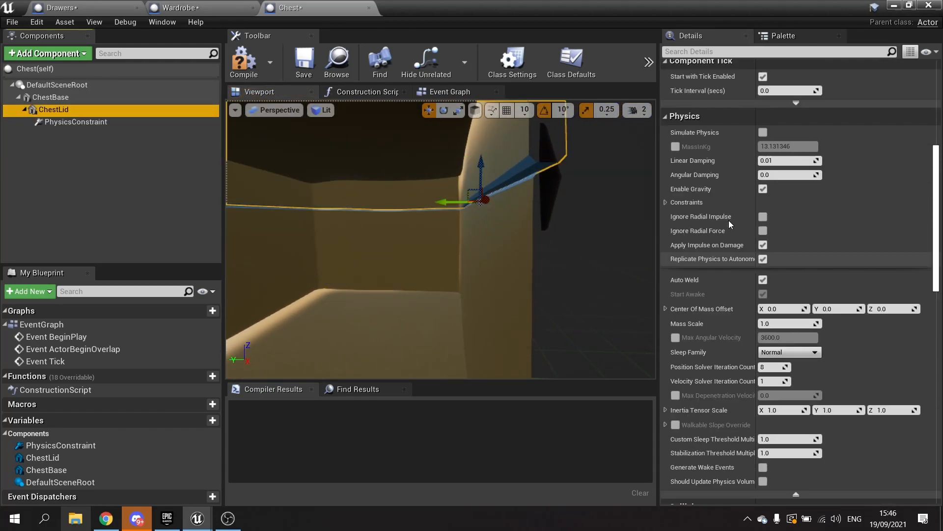
{"action": "left_click", "coordinate": [764, 152]}
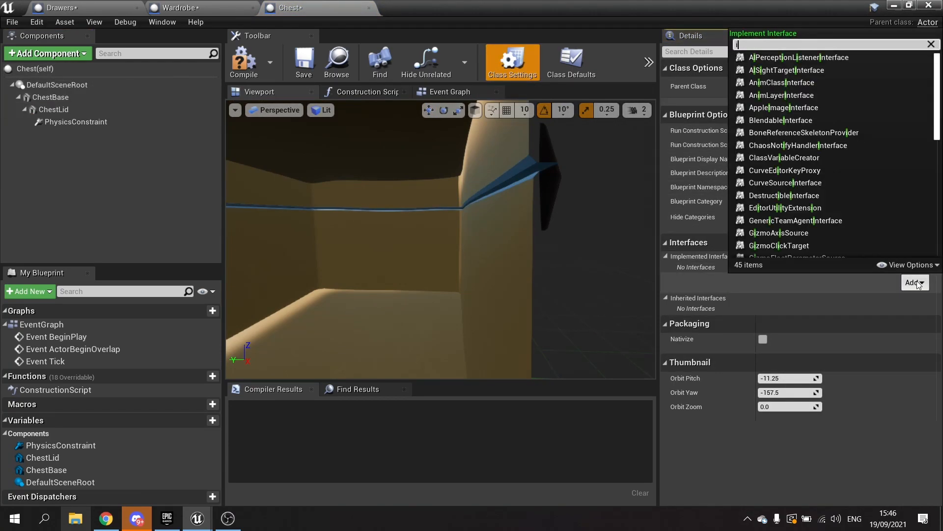
{"action": "type", "text": "interact"}
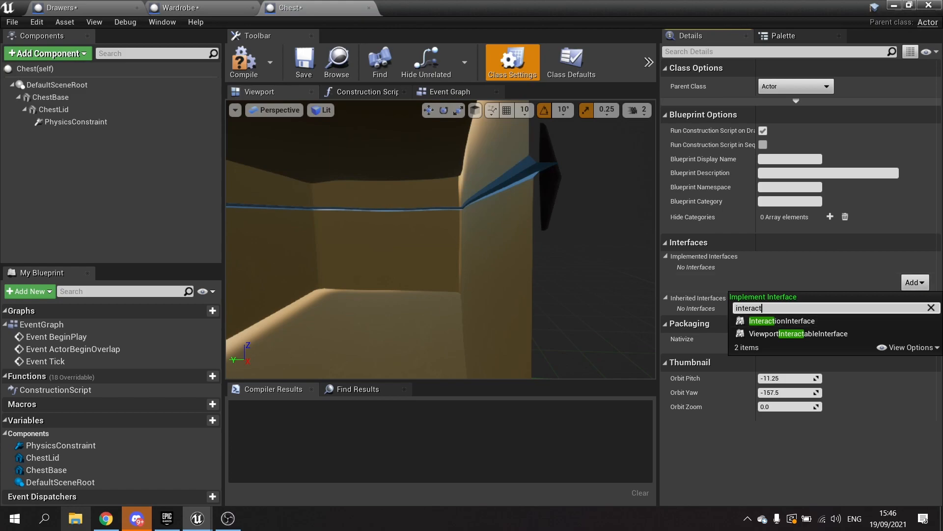
{"action": "left_click", "coordinate": [781, 320]}
{"action": "type", "text": "self"}
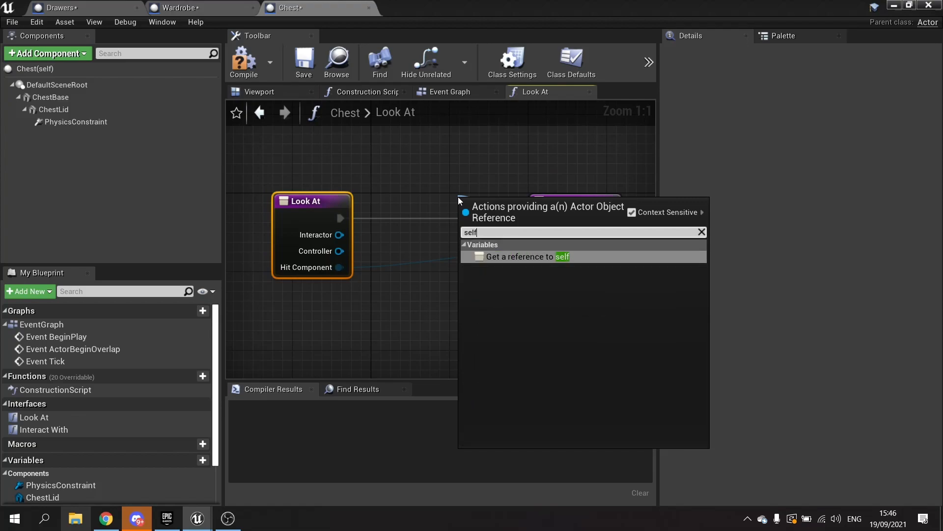
Have Look At return Self with message 'Open Chest Lid' and Interact With return Can Grab true.
{"action": "left_click", "coordinate": [530, 255]}
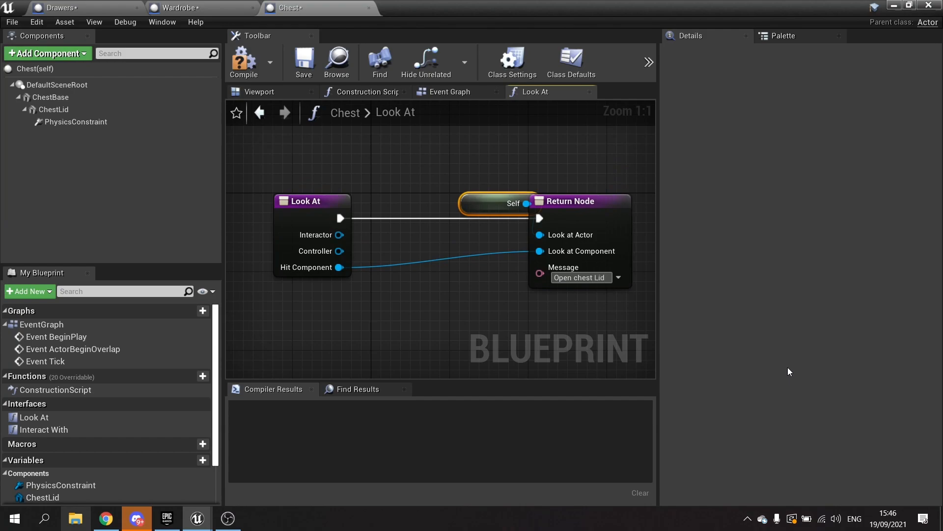
{"action": "mouse_move", "coordinate": [578, 277]}
{"action": "type", "text": "C"}
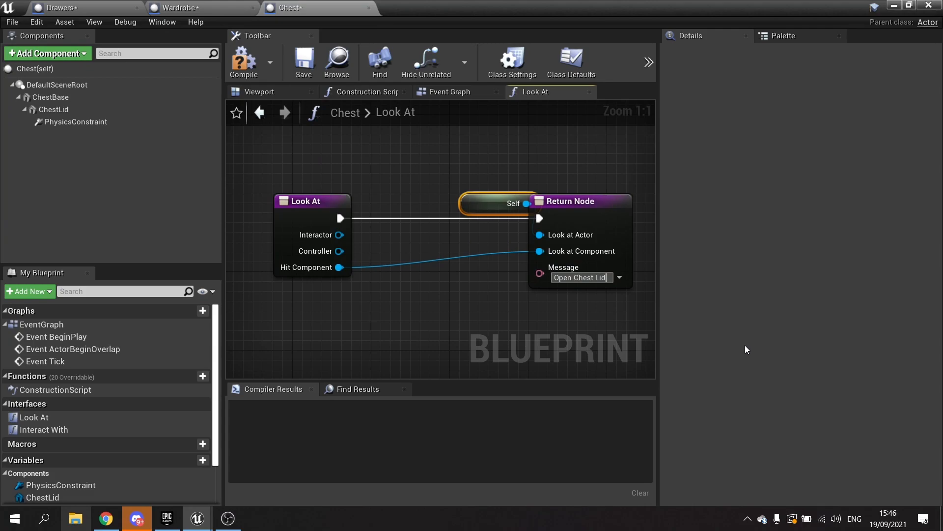
{"action": "mouse_move", "coordinate": [245, 63]}
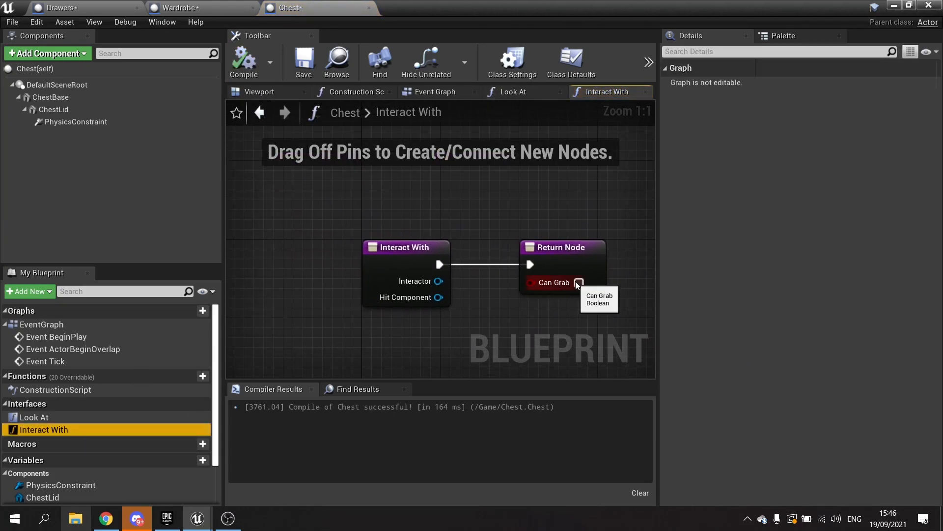
{"action": "left_click", "coordinate": [578, 283]}
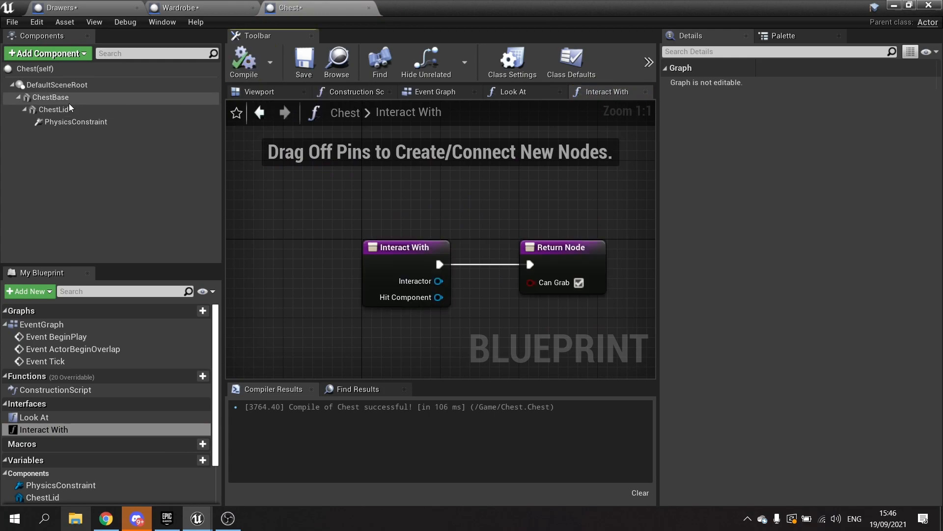
{"action": "left_click", "coordinate": [53, 109]}
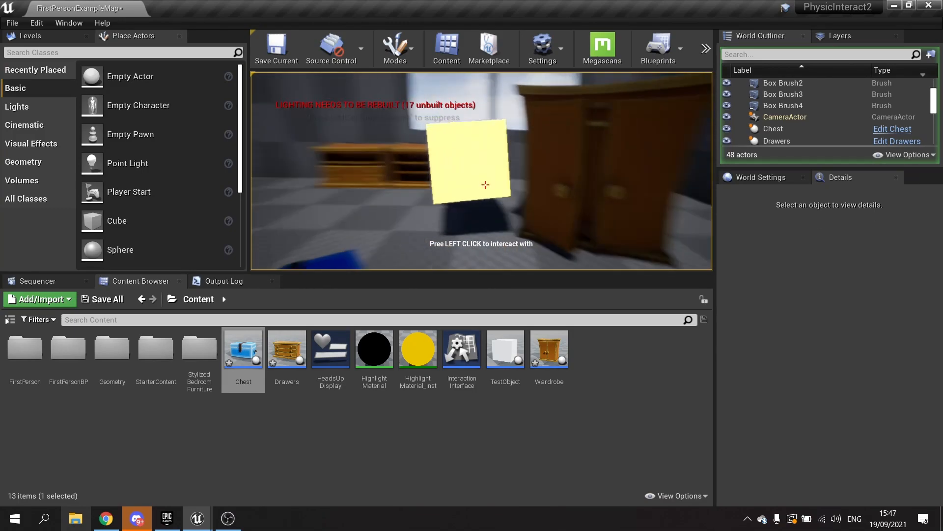
Play the level and interact with the chest to test opening its lid.
{"action": "left_click", "coordinate": [484, 184]}
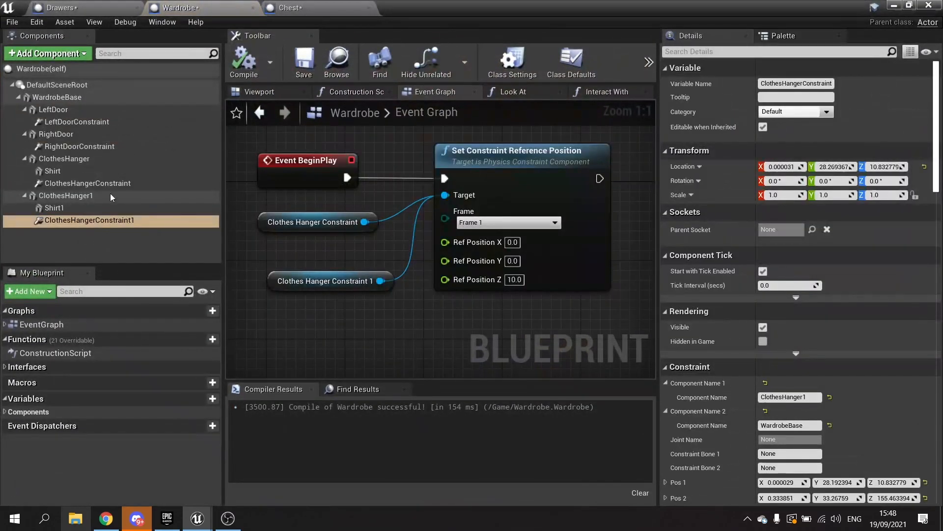
Set Angular Damping to 0.5 on LeftDoor and RightDoor, then play the level to test them.
{"action": "left_click", "coordinate": [77, 121]}
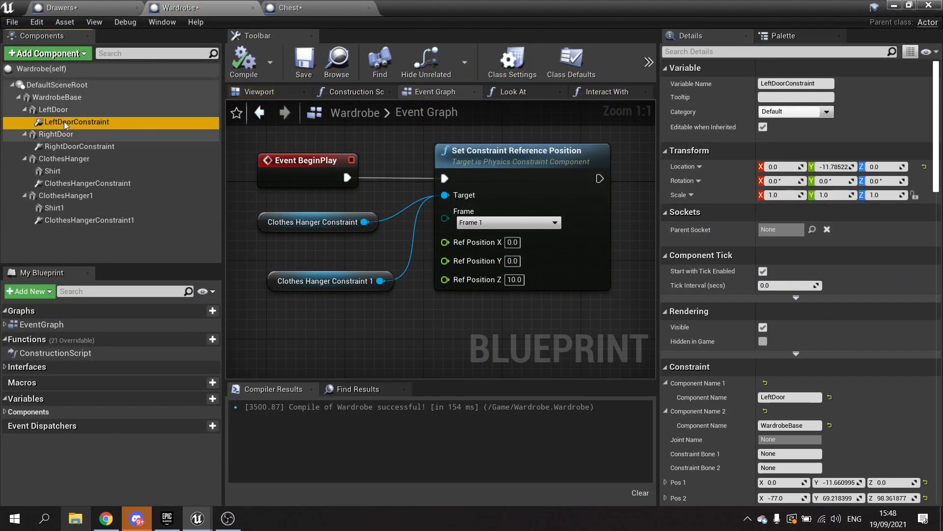
{"action": "left_click", "coordinate": [53, 109]}
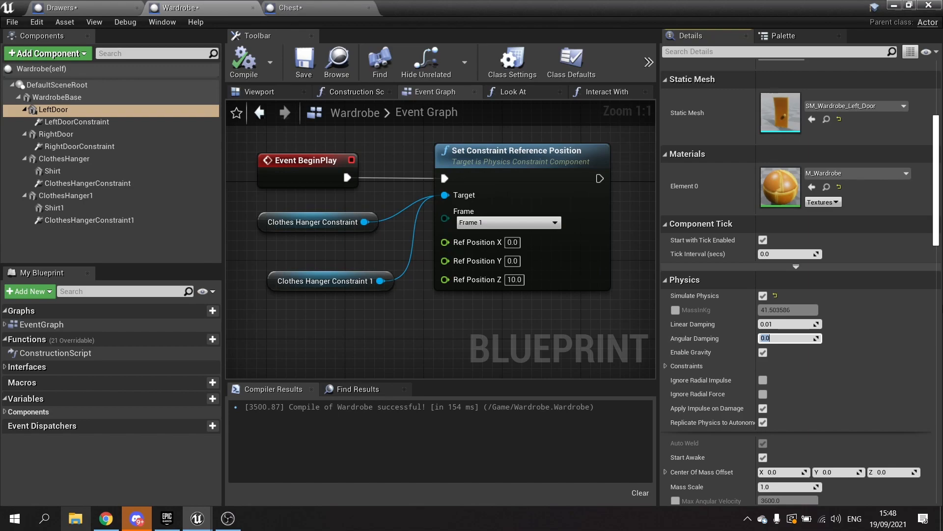
{"action": "type", "text": "0.5"}
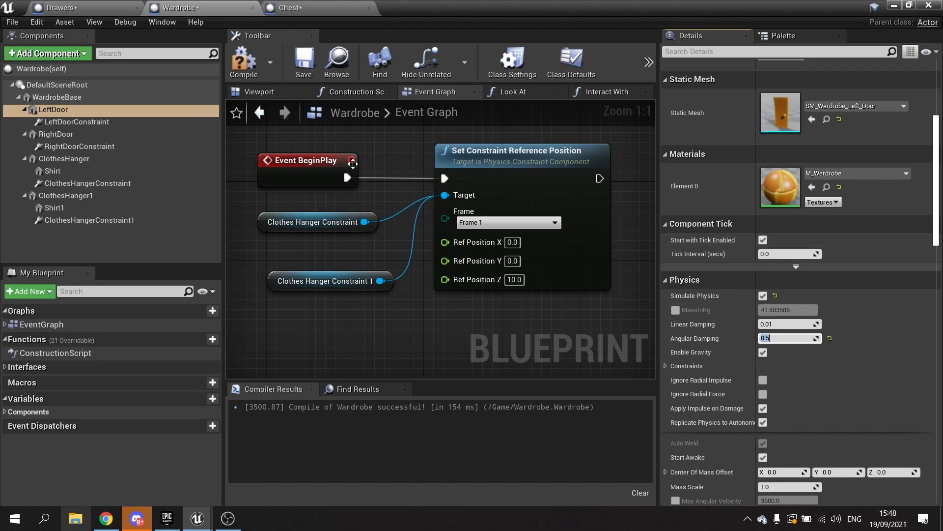
{"action": "left_click", "coordinate": [57, 134]}
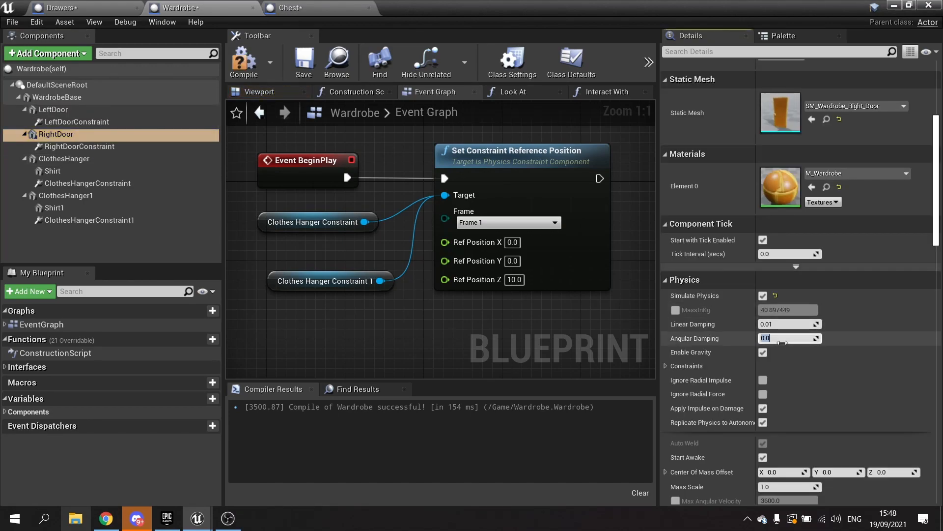
{"action": "type", "text": "0.5"}
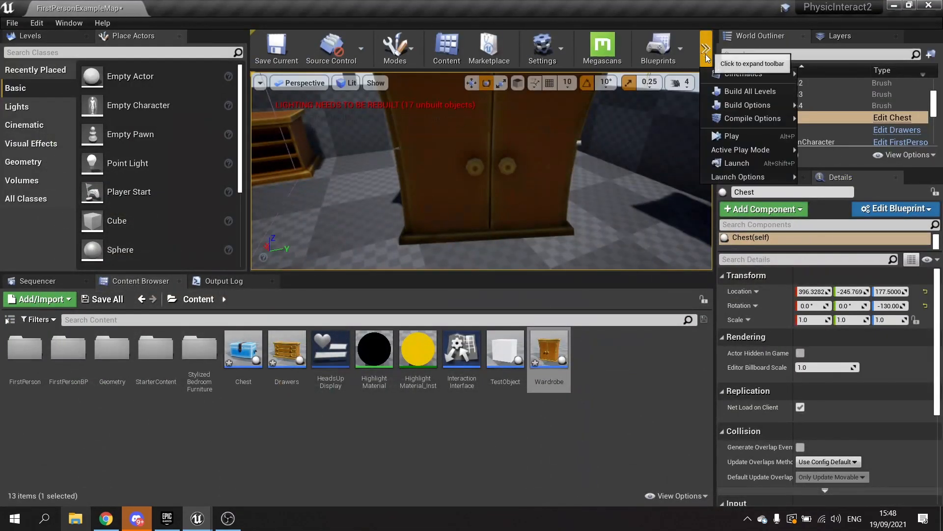
{"action": "left_click", "coordinate": [727, 135]}
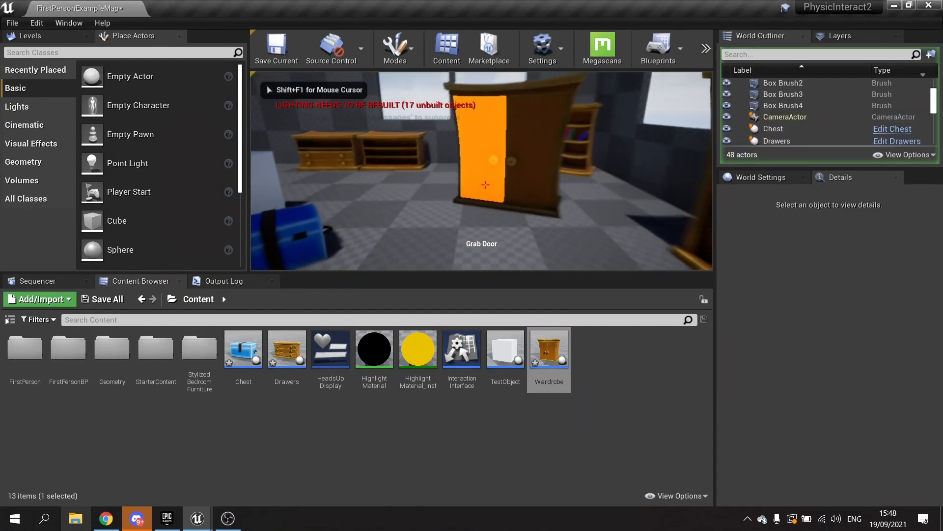